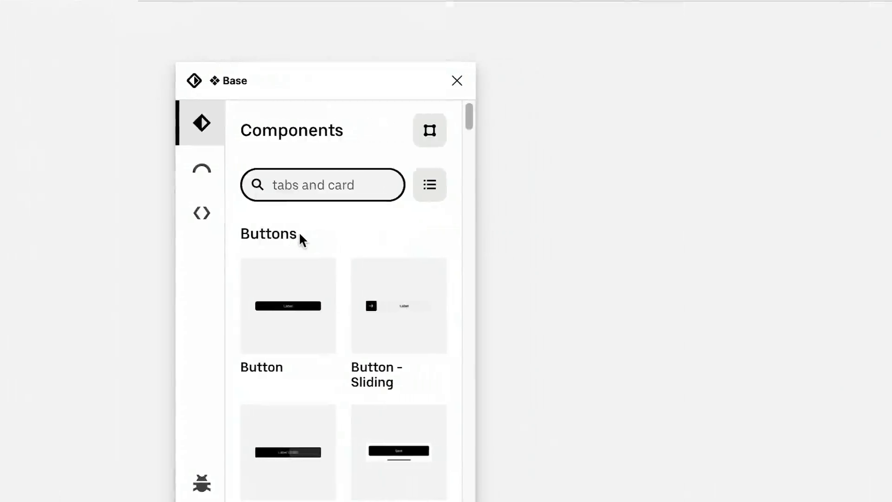
Search the Base component library for 'list item'
type("list item")
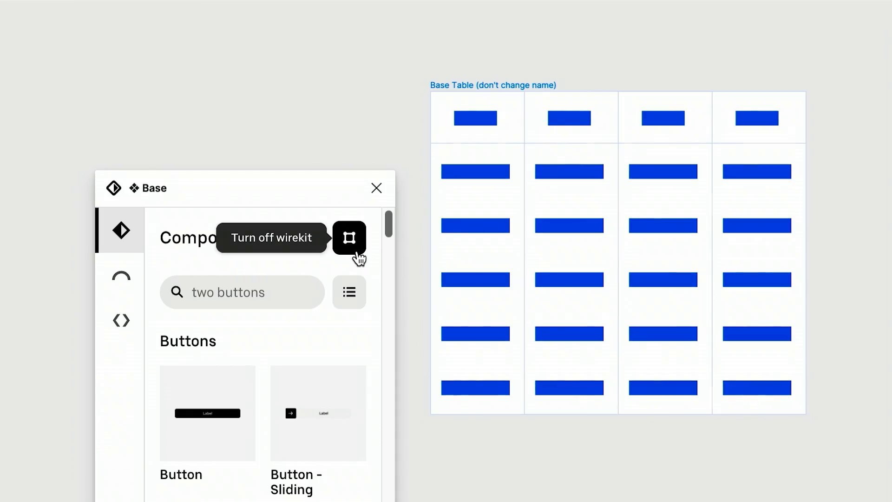
Show the Product Selector's Base score of 96 in the Base score tab
left_click(349, 237)
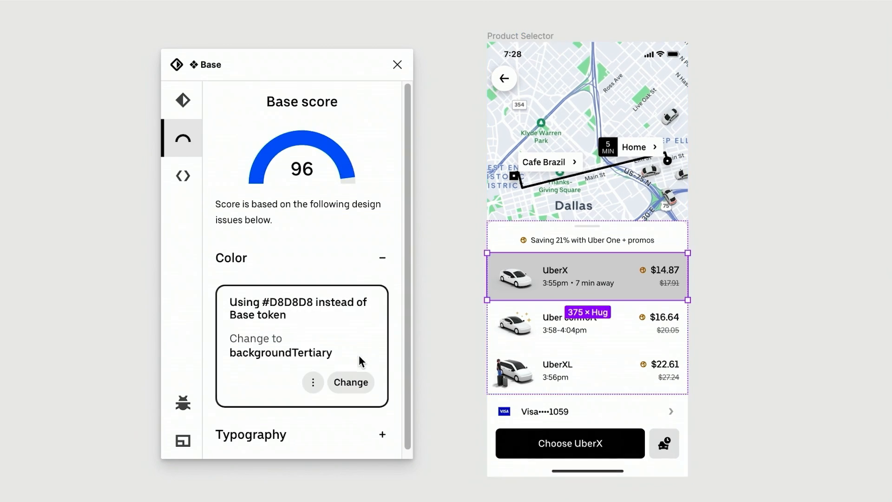
Scroll the code tab's iOS, Android and Web availability list for the nine components
left_click(183, 175)
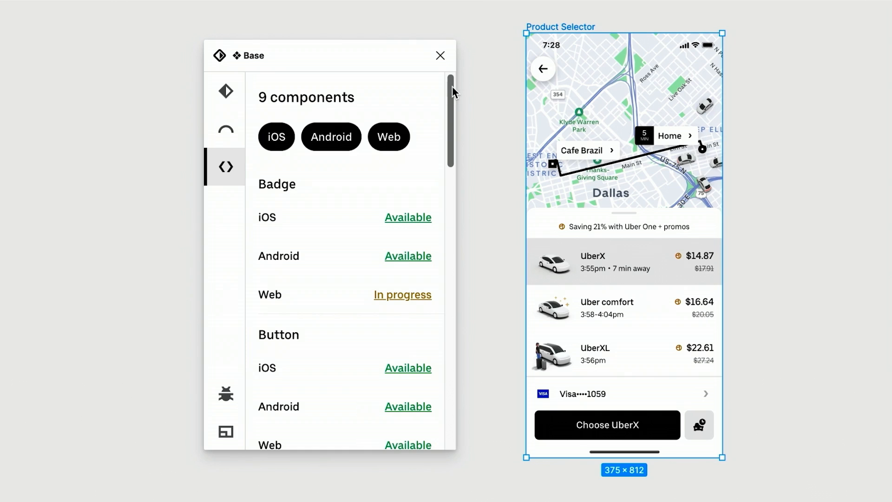
scroll("down", 3)
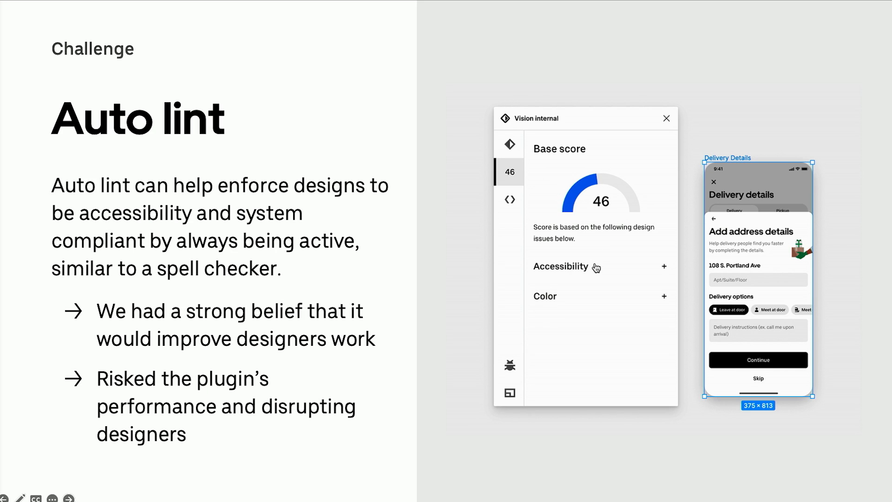
Expand the Color issues, browse components, then advance past the Explorations slide
left_click(663, 267)
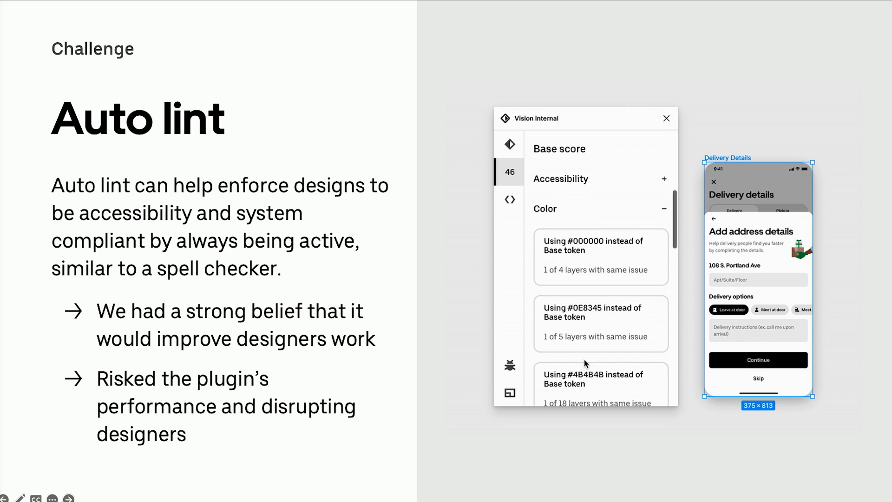
left_click(509, 145)
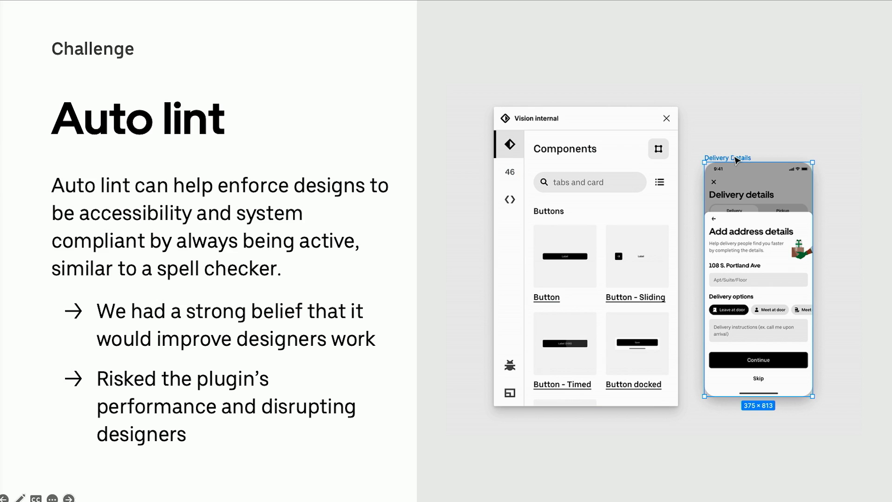
left_click(509, 172)
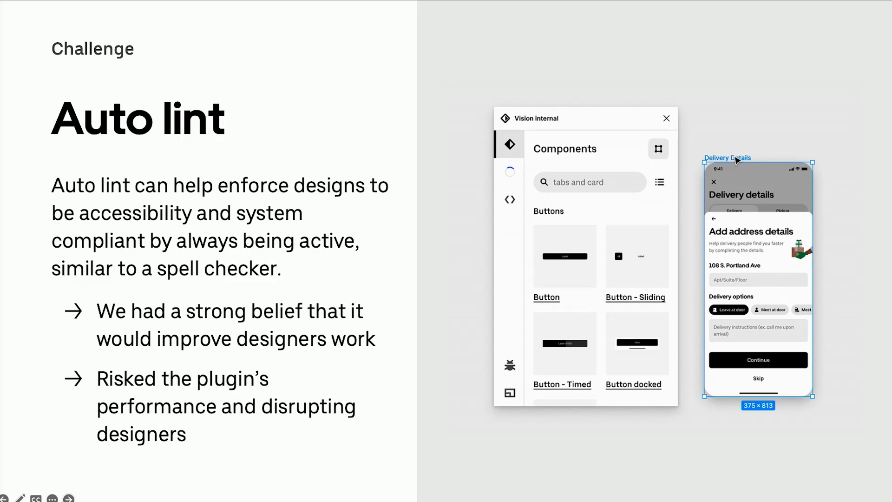
left_click(509, 171)
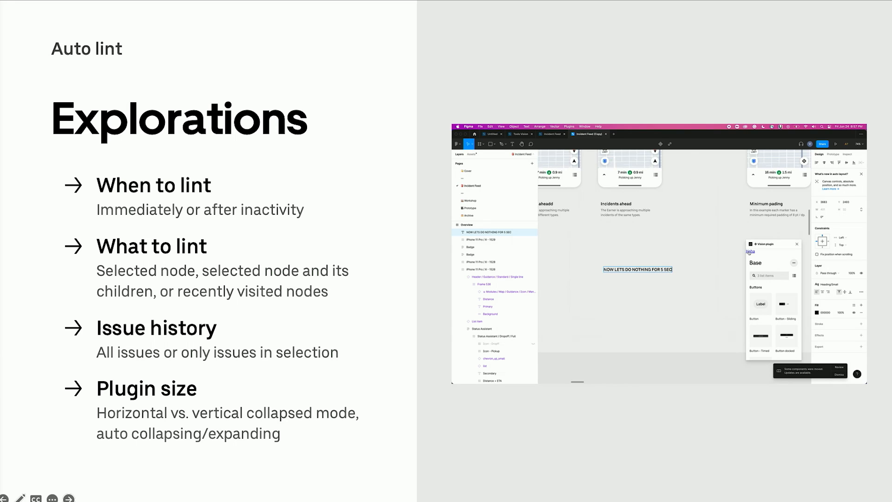
key("right")
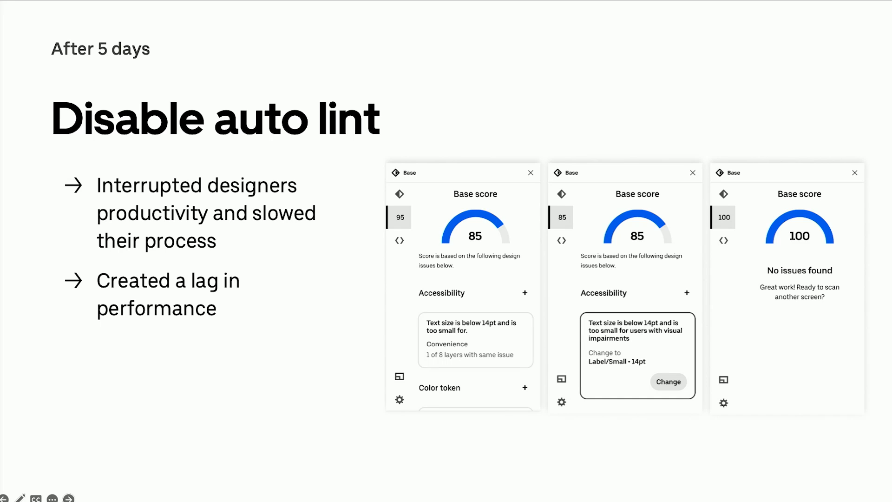
Advance past the 'Disable auto lint' slide after explaining the five-day rollback
key("Right")
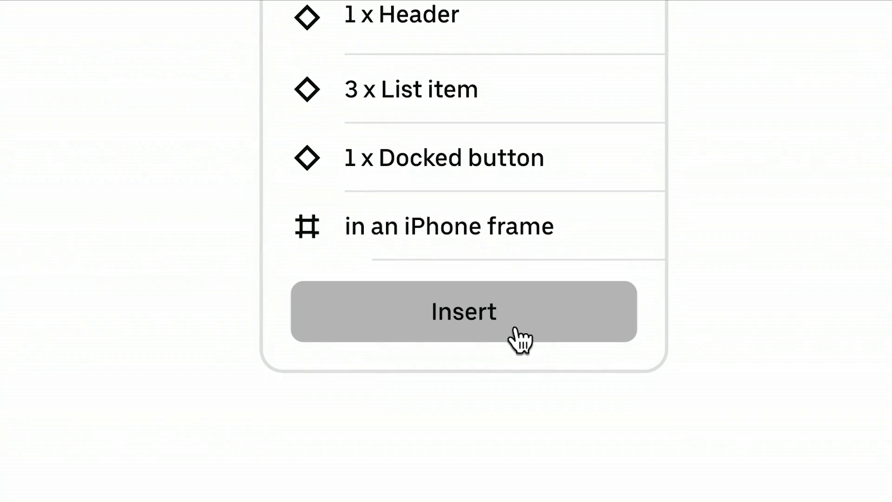
Insert the AI result onto the canvas: header, three list items, docked Save button
left_click(463, 311)
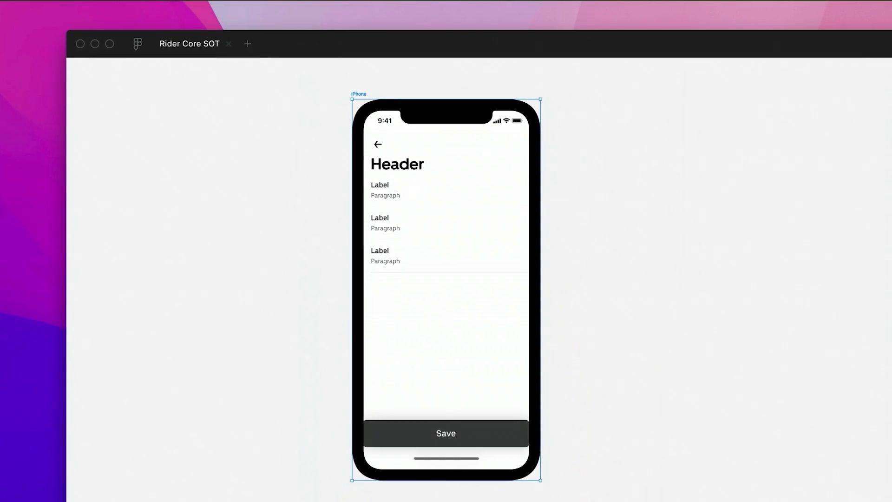